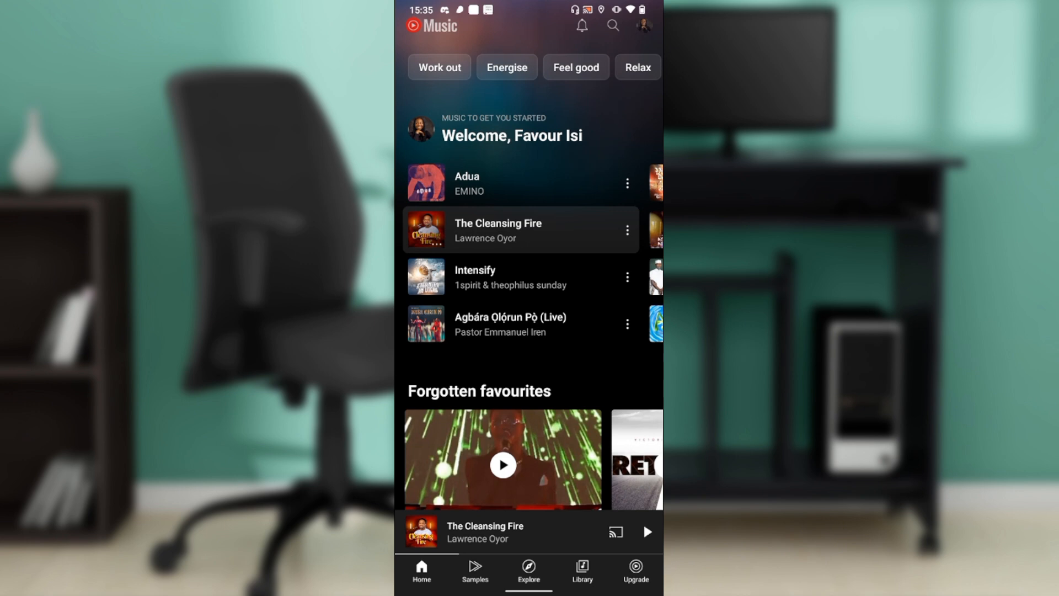
# Play The Cleansing Fire from the Home list and pause it near the start.
pyautogui.scroll(-3)
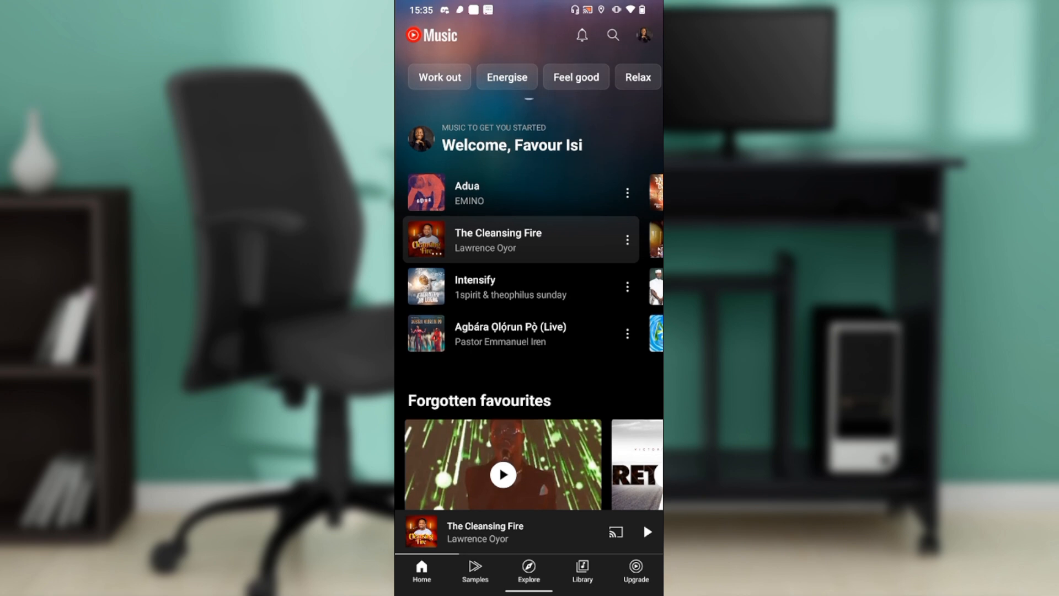
pyautogui.scroll(3)
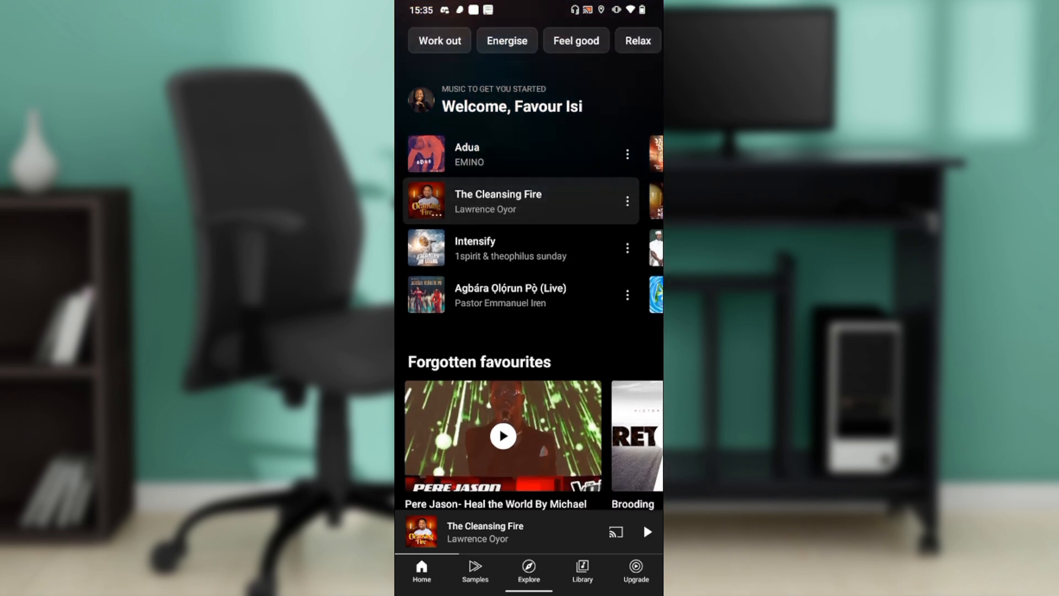
pyautogui.scroll(-3)
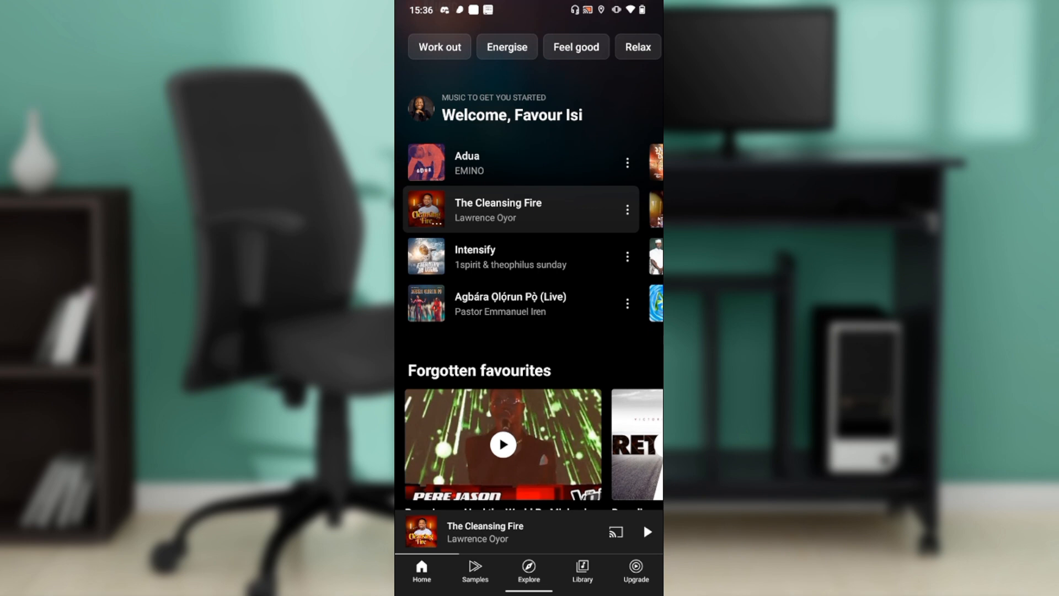
pyautogui.scroll(-3)
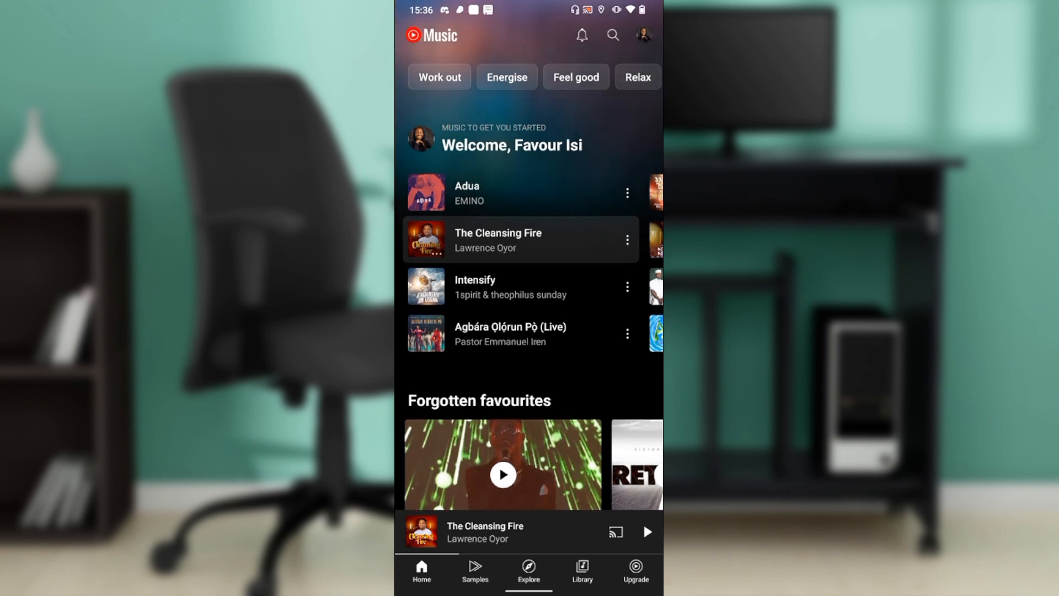
pyautogui.scroll(3)
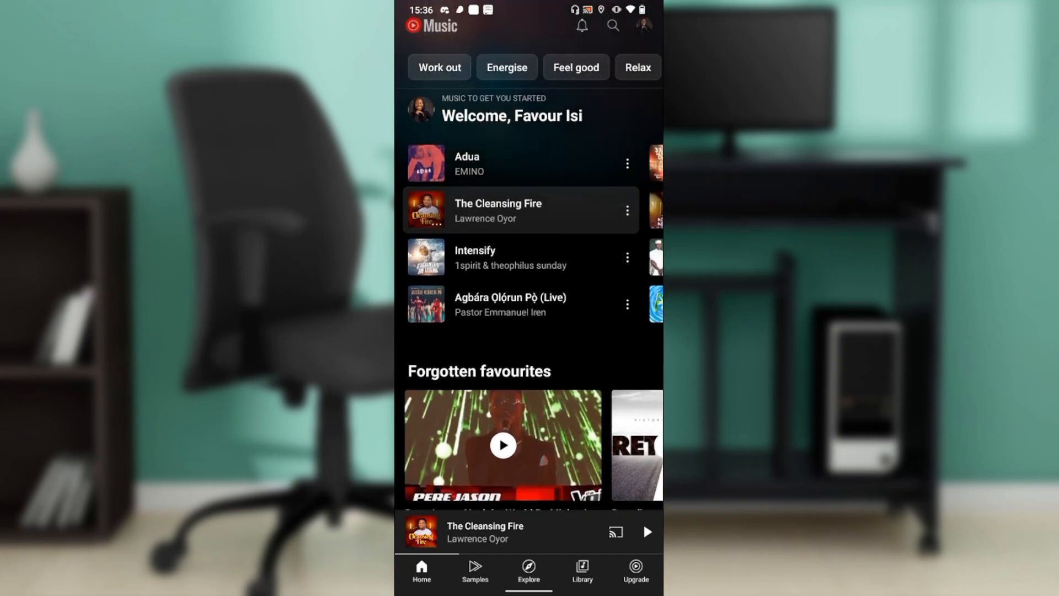
pyautogui.scroll(-3)
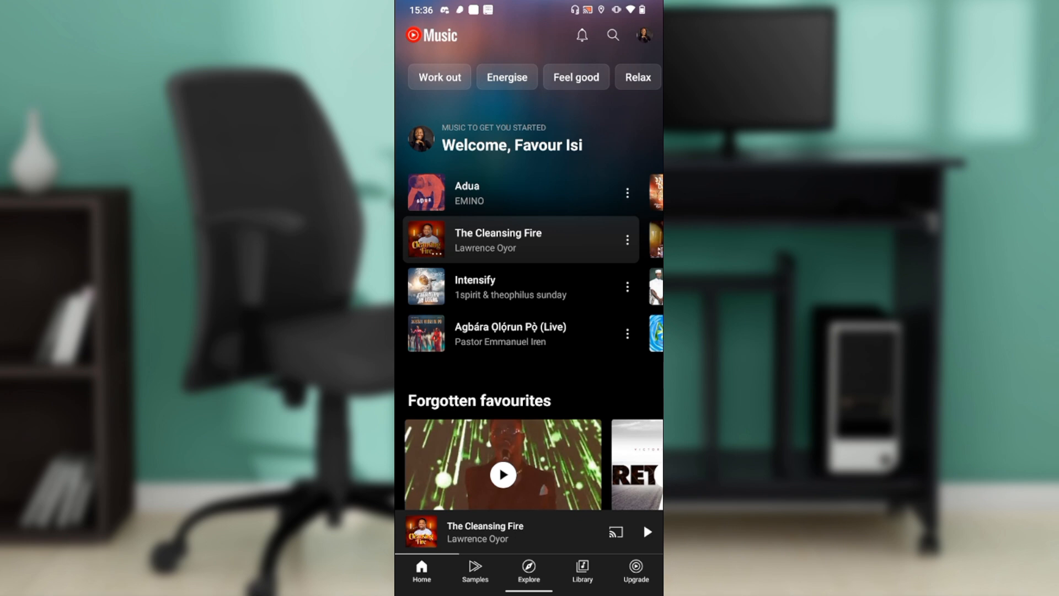
pyautogui.click(484, 532)
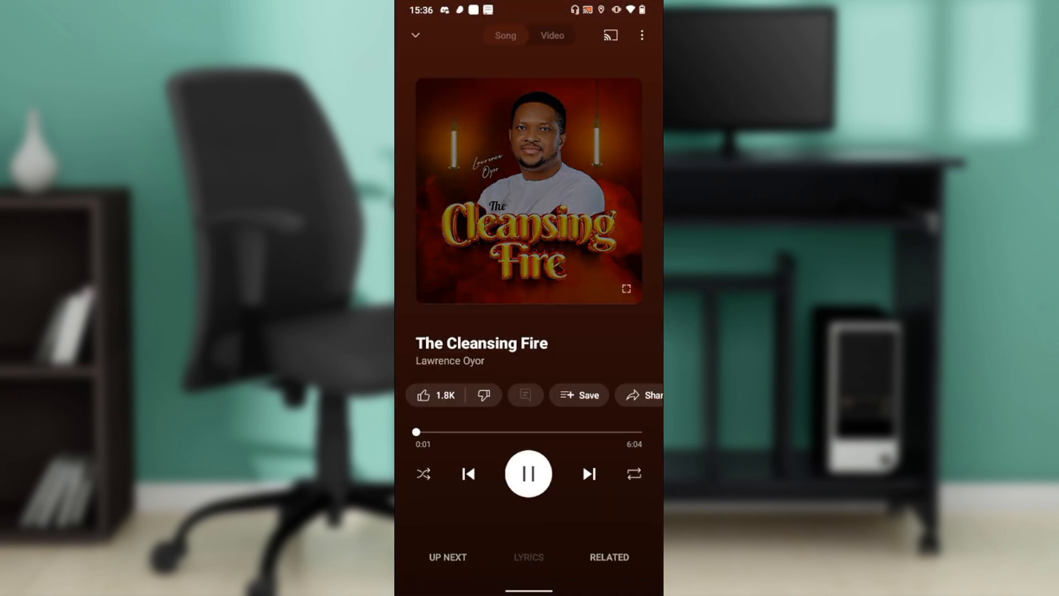
pyautogui.click(529, 473)
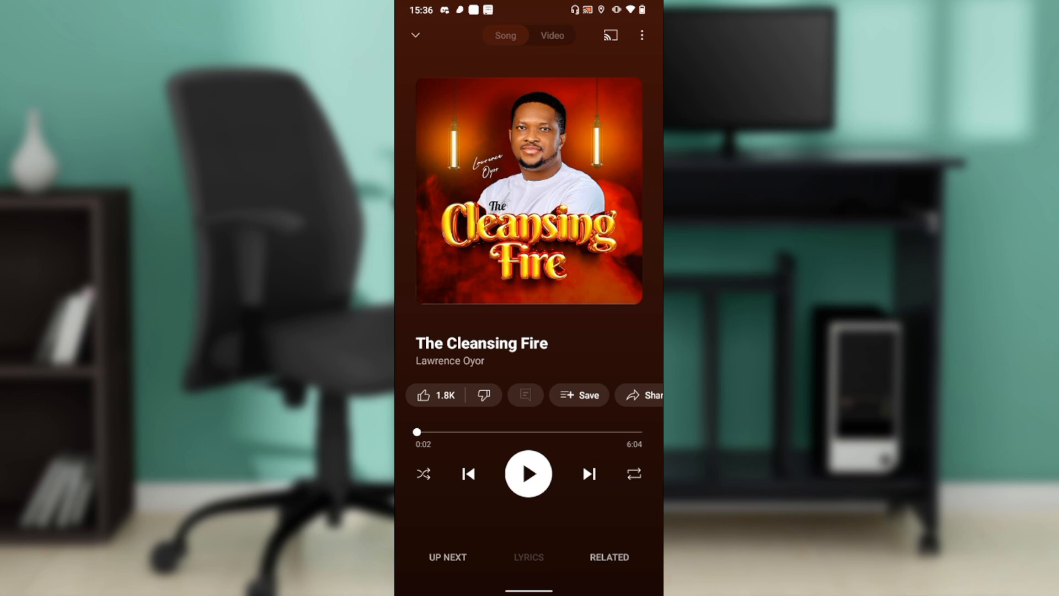
pyautogui.hscroll(-3)
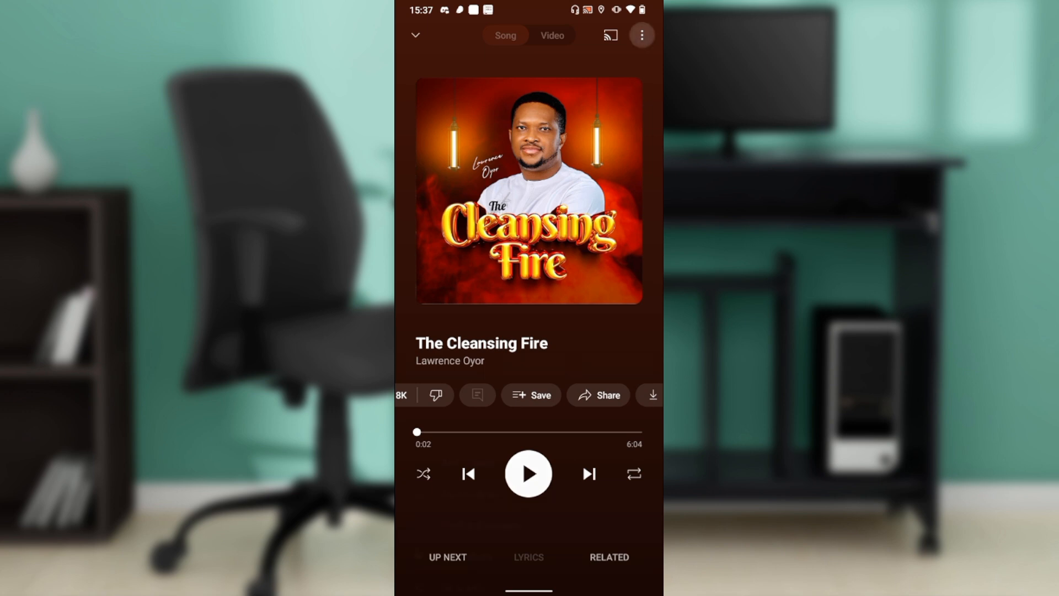
# Choose Save on the player and start a New playlist from the Save to playlist sheet.
pyautogui.click(641, 35)
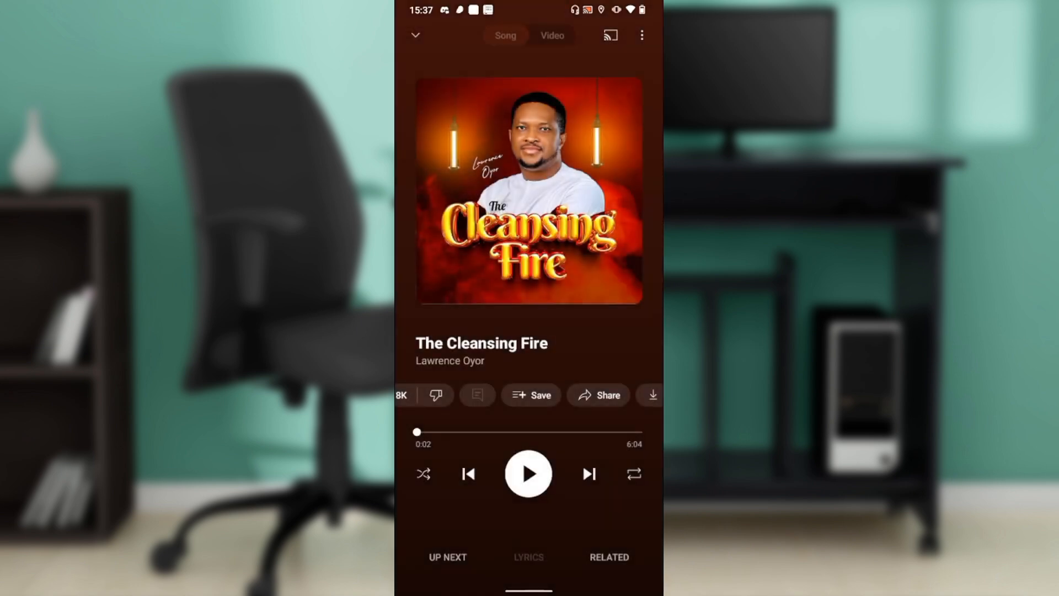
pyautogui.click(531, 395)
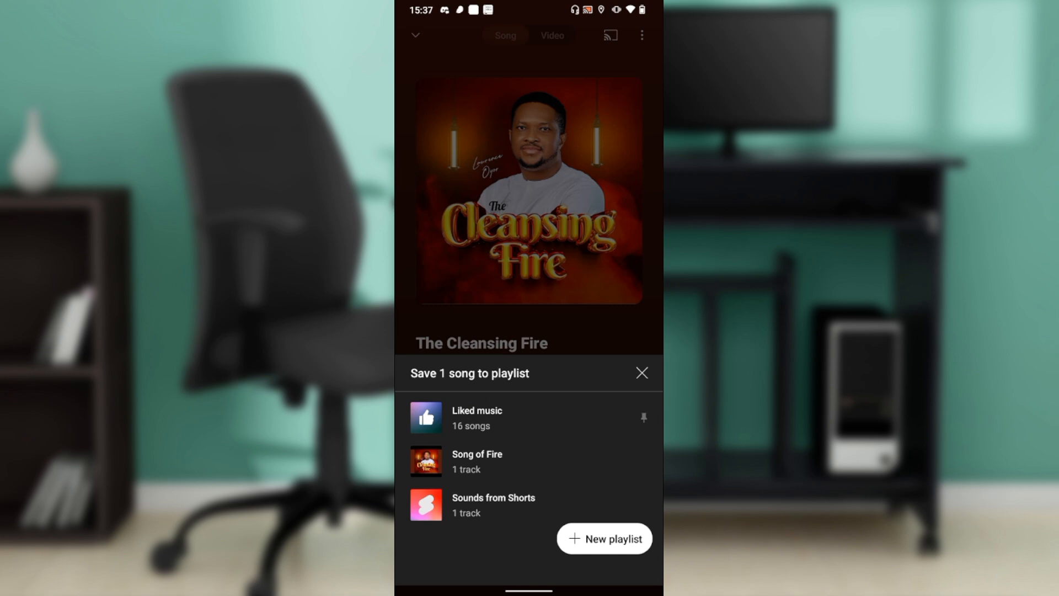
pyautogui.click(603, 538)
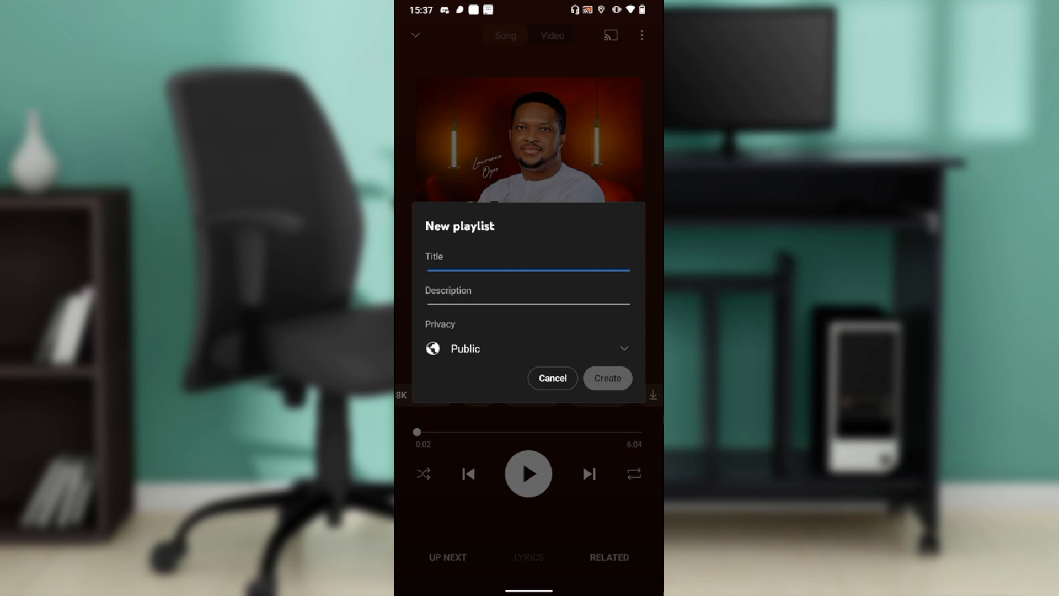
# Activate the playlist Title field so the keyboard is ready for typing.
pyautogui.click(528, 257)
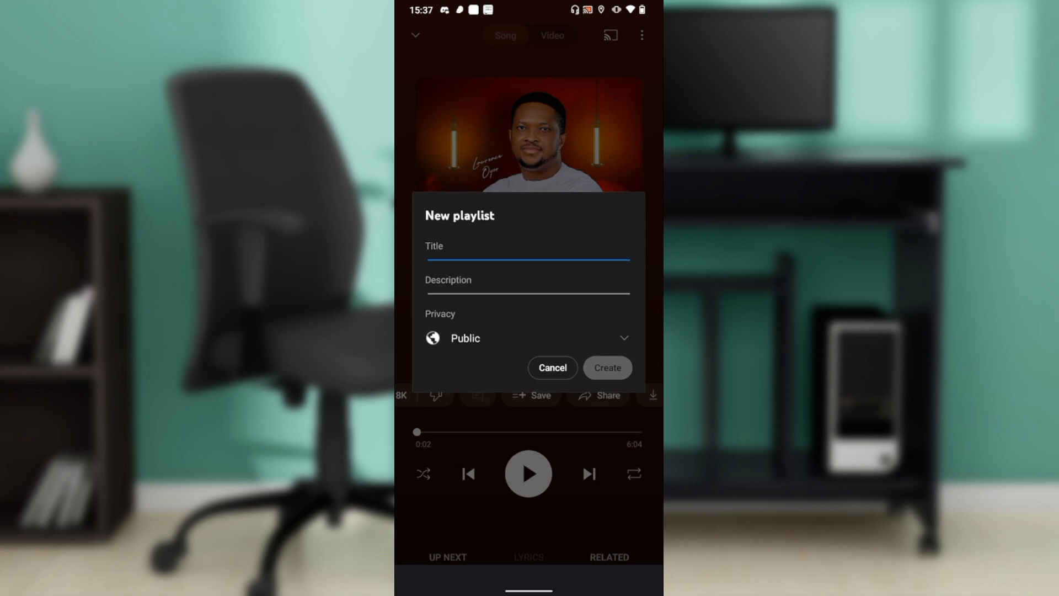
pyautogui.click(527, 257)
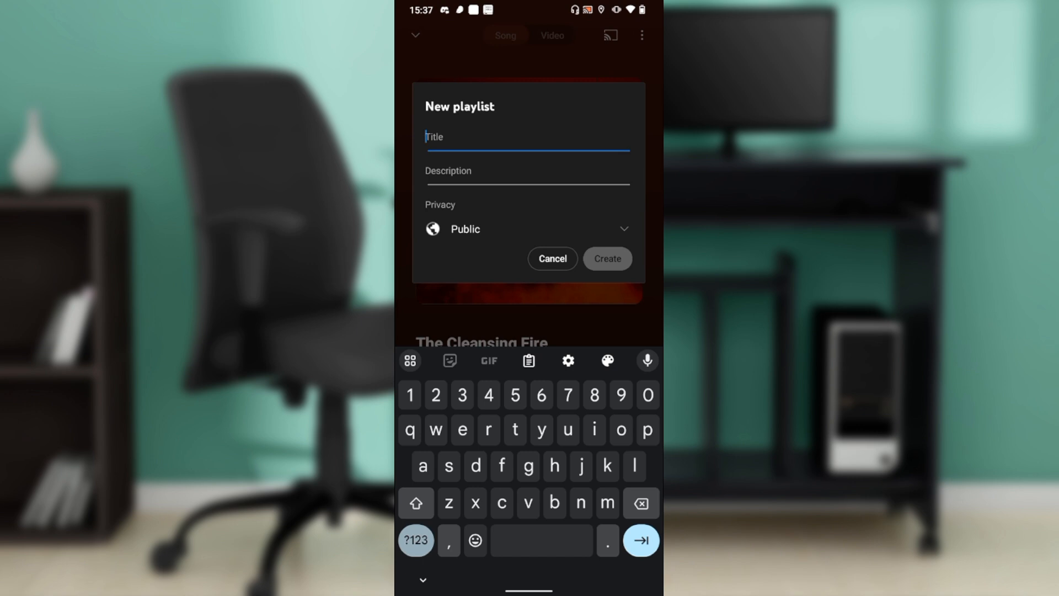
# Enter 'Soothing' as the playlist title with a capital first letter.
pyautogui.click(416, 503)
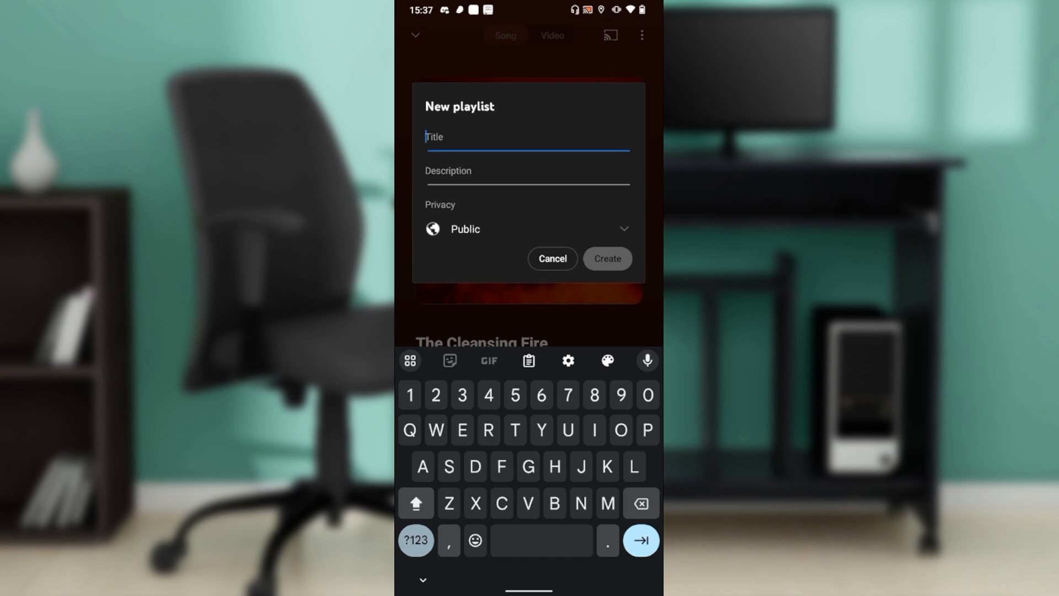
pyautogui.click(416, 503)
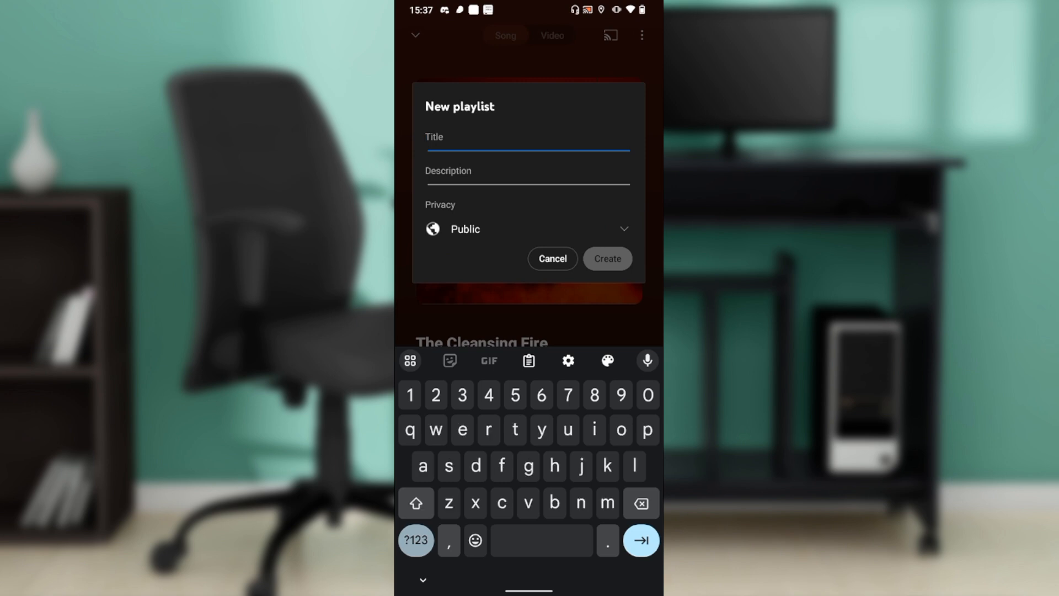
pyautogui.write('Soothing')
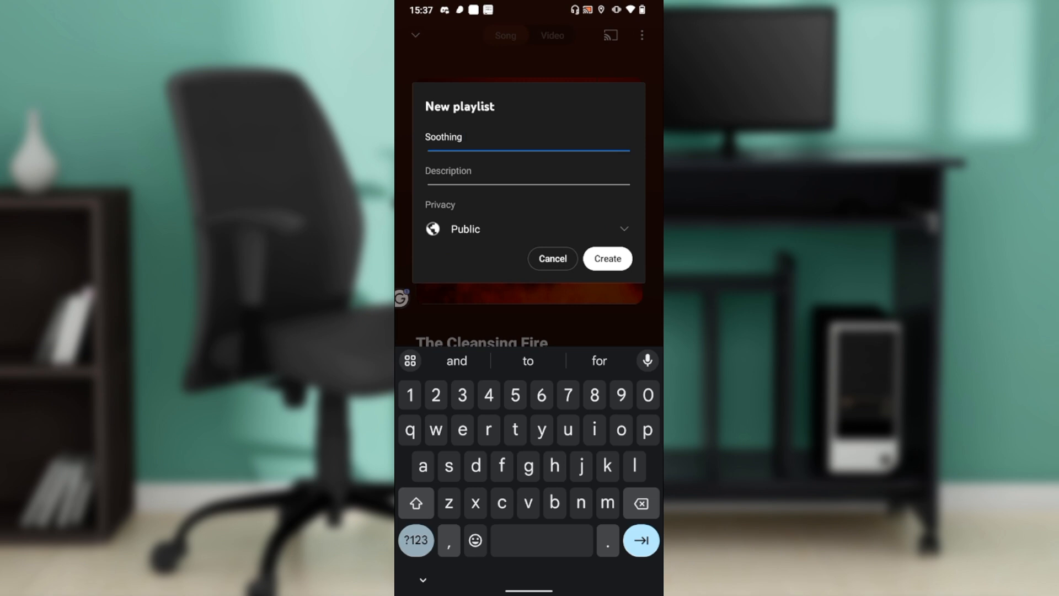
# Create the public playlist 'Soothing Sounds' holding The Cleansing Fire as its only track.
pyautogui.click(416, 503)
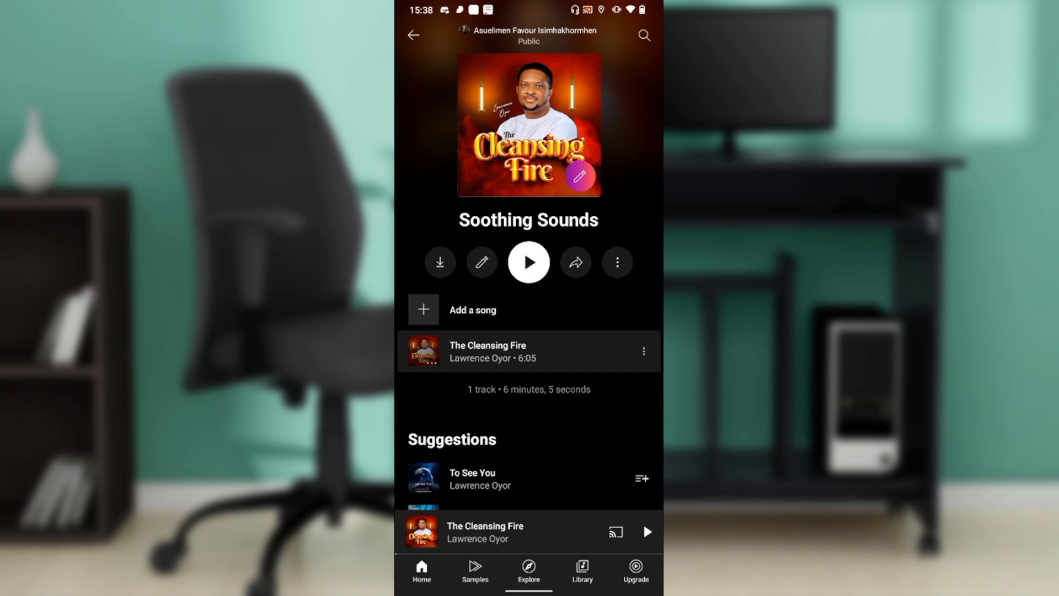
pyautogui.scroll(3)
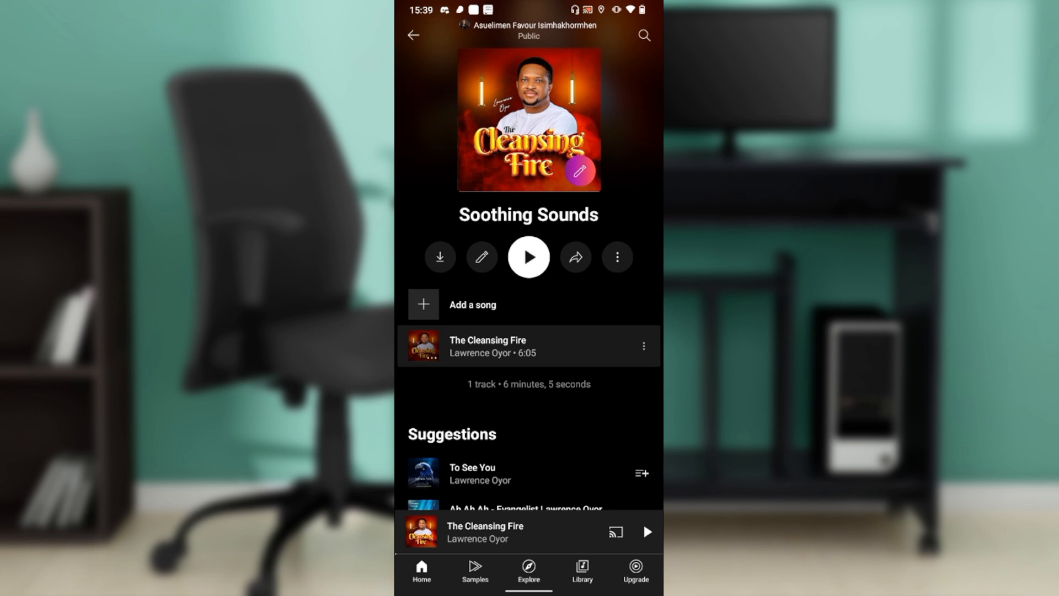
pyautogui.scroll(3)
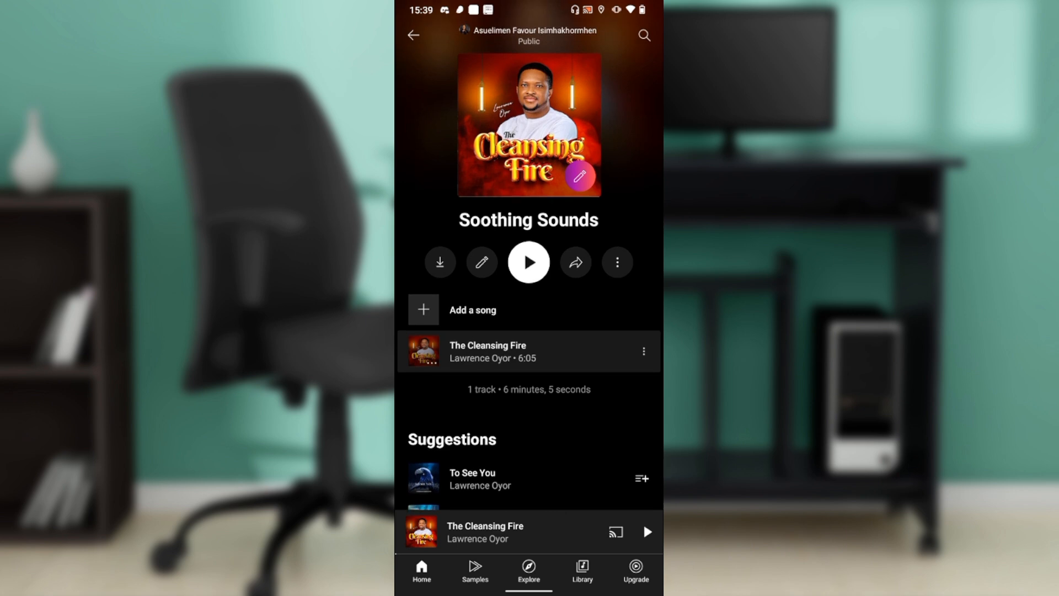